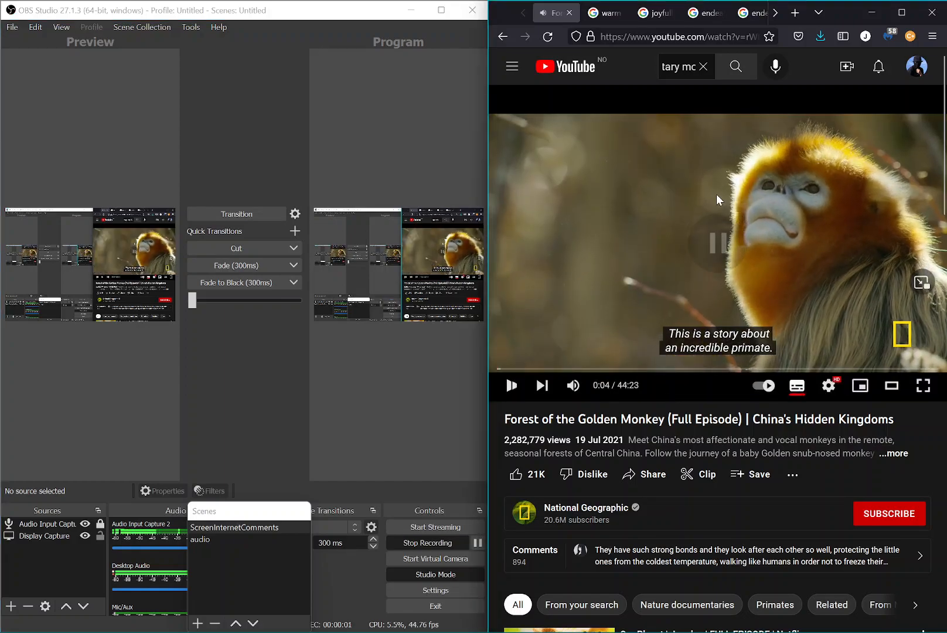
Pause the golden monkey documentary at 0:04 on the incredible-primate opening line
click(510, 386)
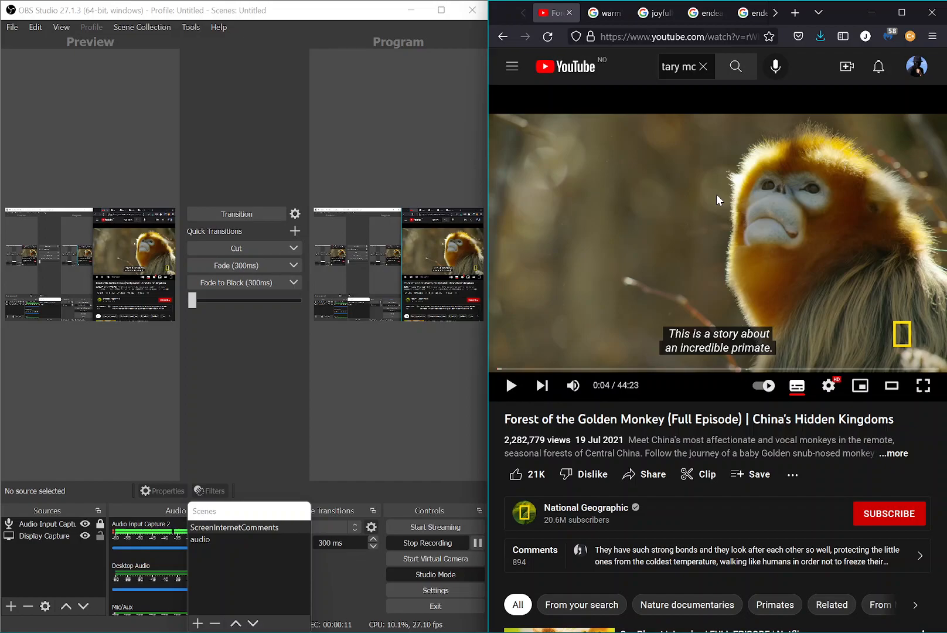
mouse_move(744, 221)
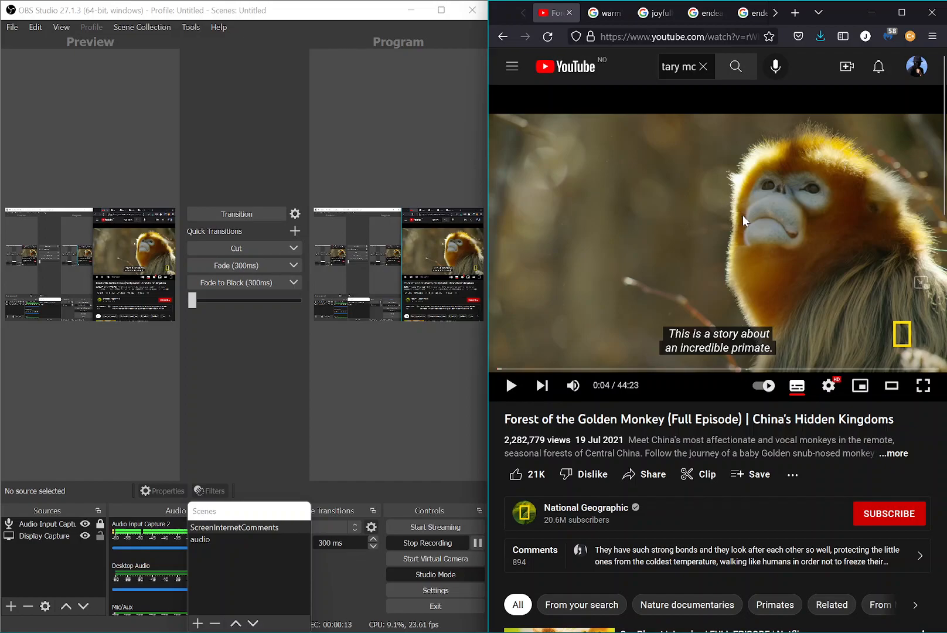
mouse_move(713, 252)
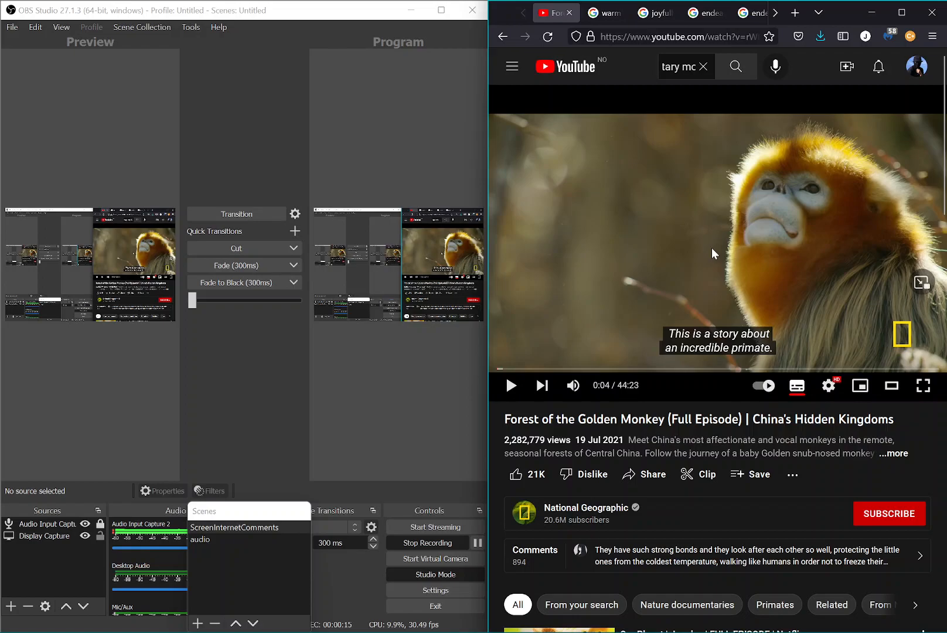
mouse_move(707, 235)
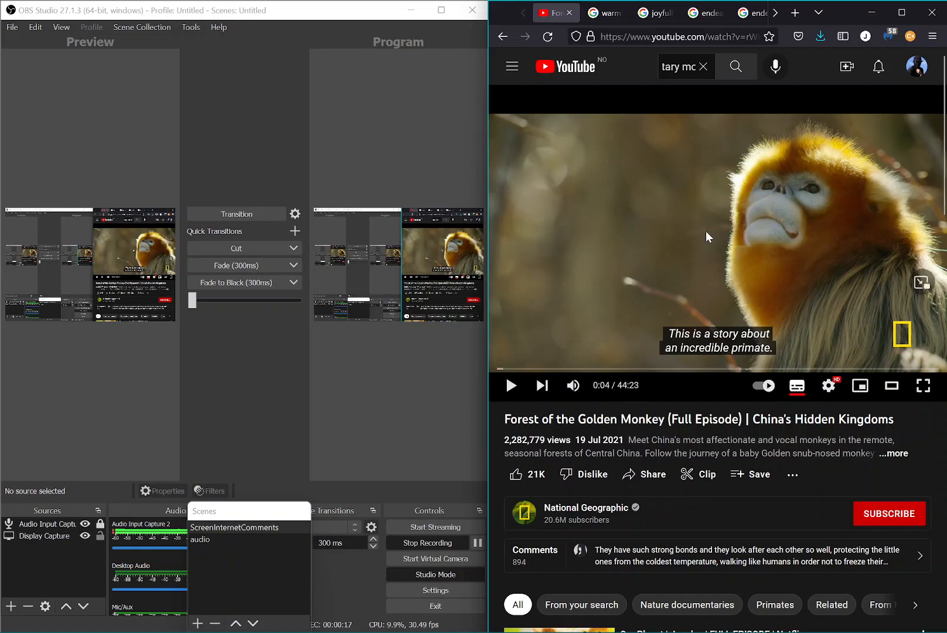
mouse_move(694, 239)
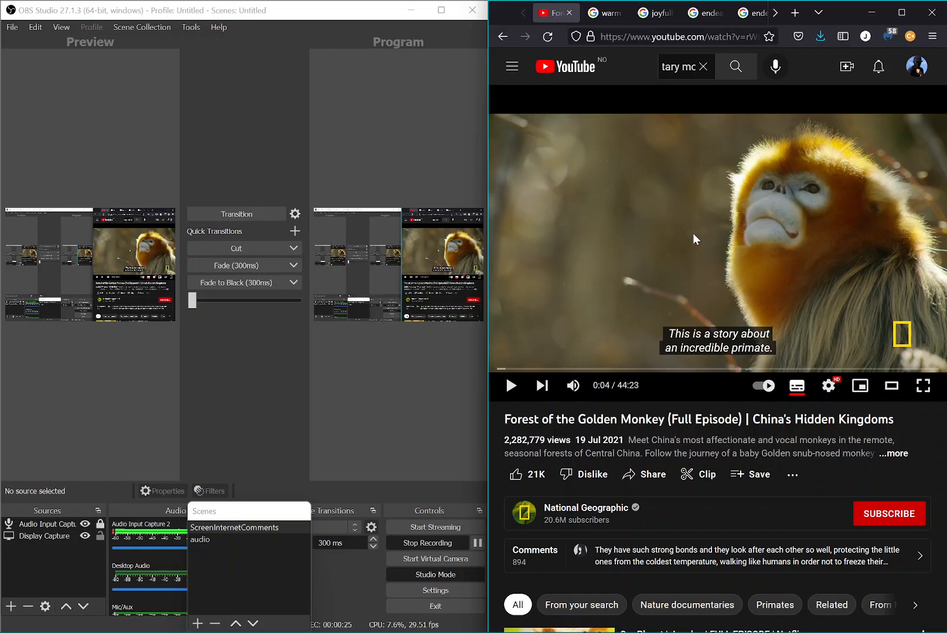
Play on to the 0:30 line about China's diverse landscapes, then switch to the 'realm' definition page
click(510, 386)
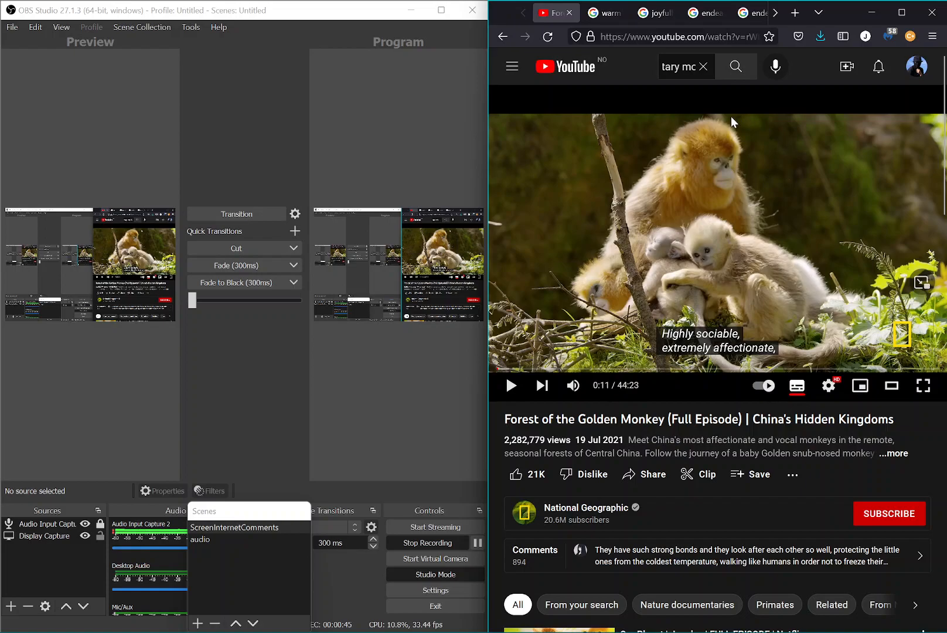
mouse_move(713, 167)
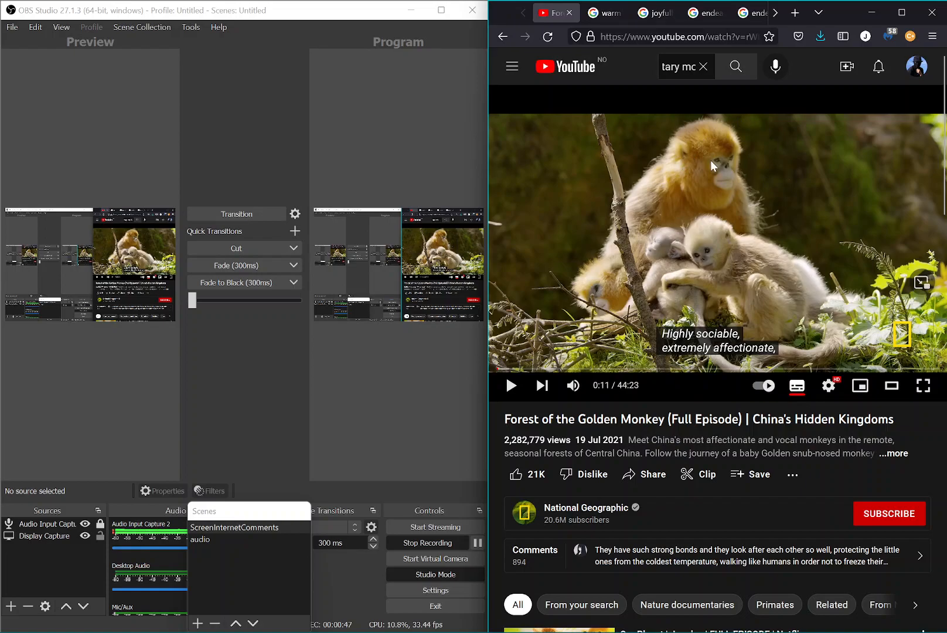
mouse_move(721, 235)
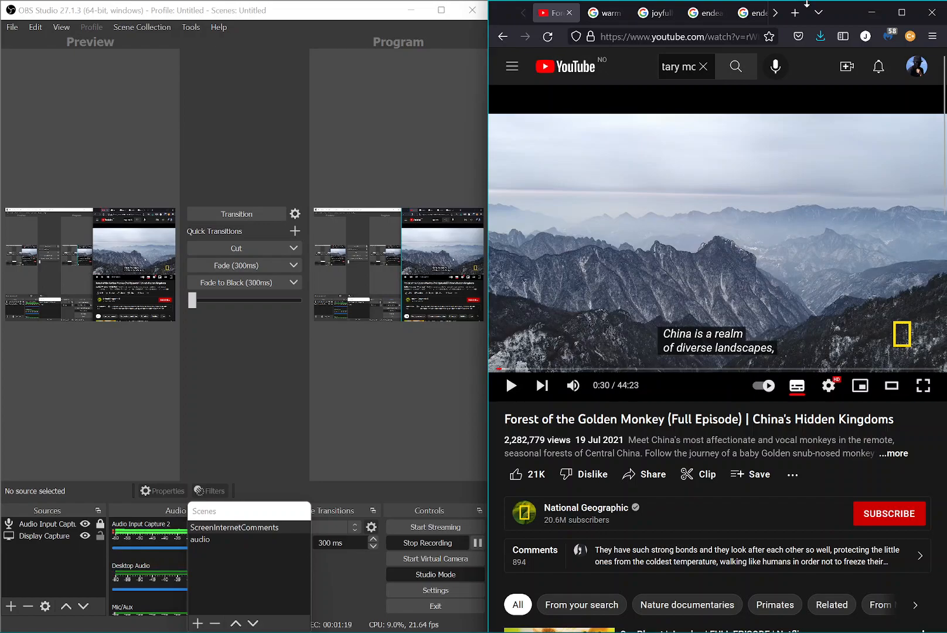
click(794, 11)
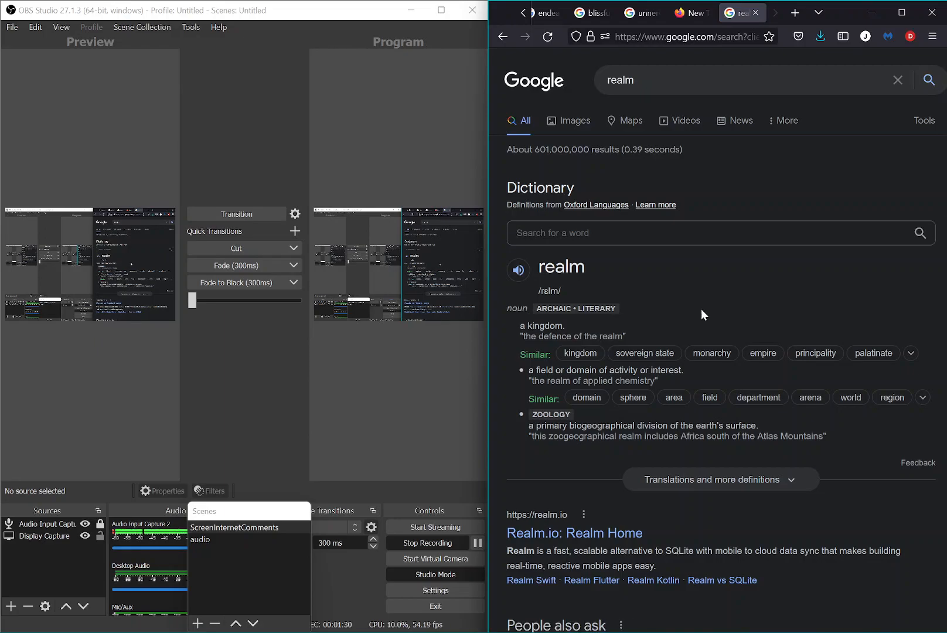
Check the similar word 'palatinate', go back to 'realm', and return to the paused video
click(873, 353)
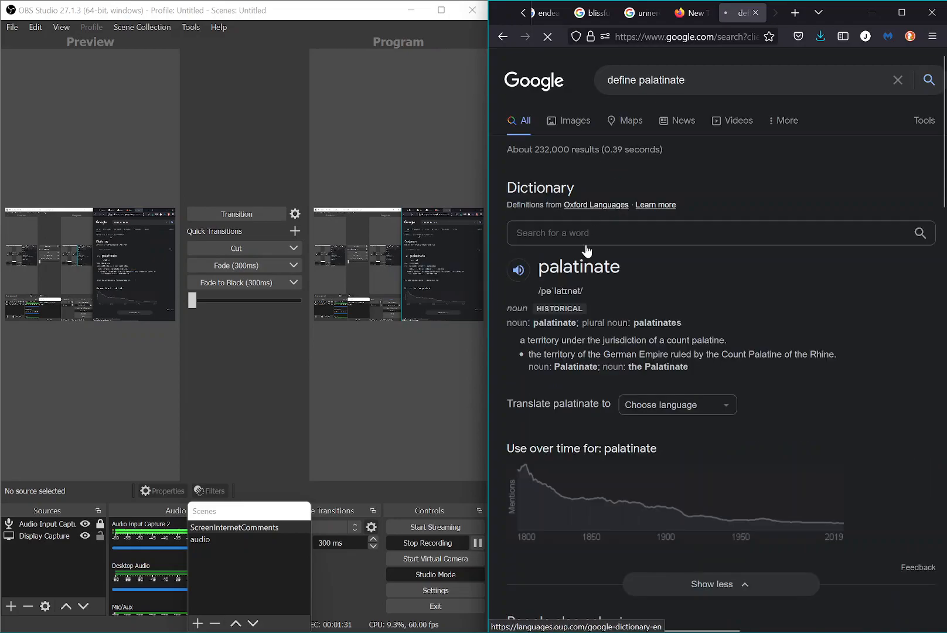
click(517, 269)
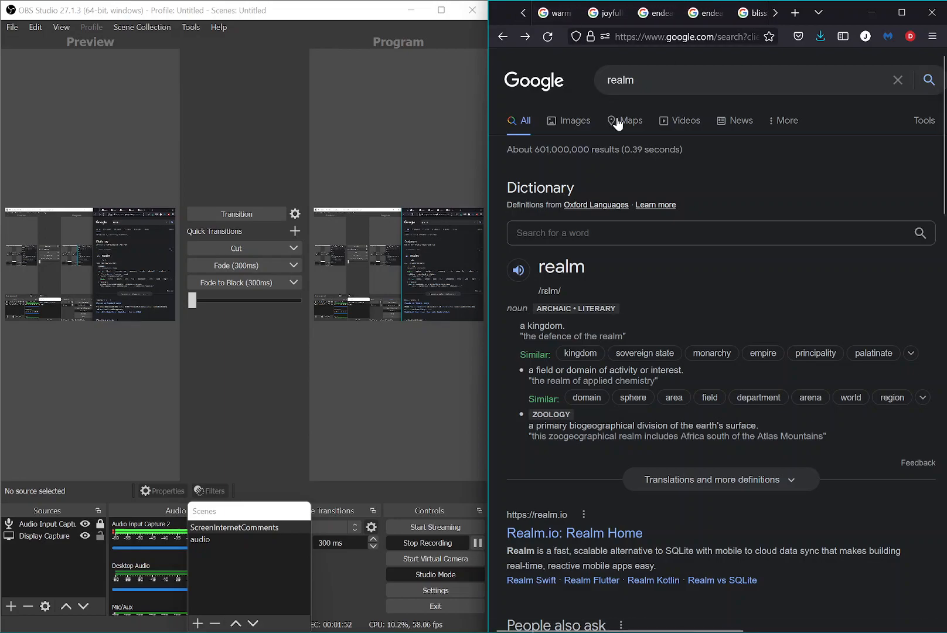
mouse_move(631, 120)
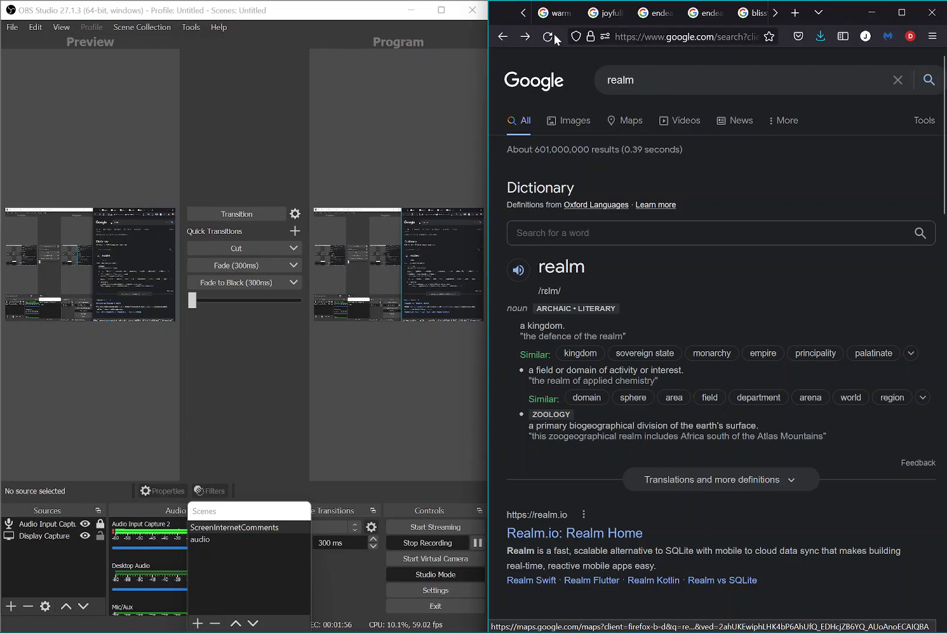
click(550, 12)
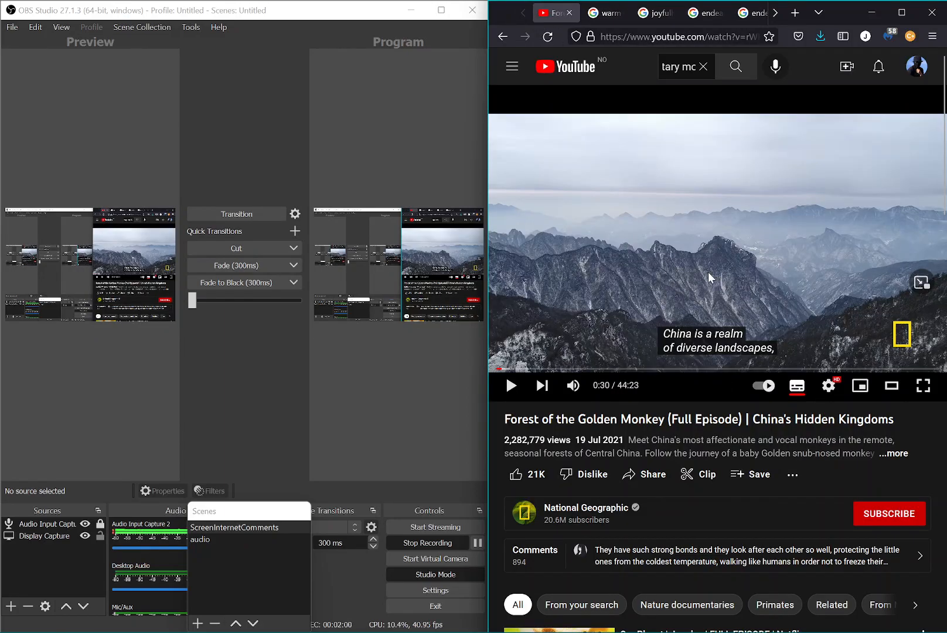
Rewind the documentary to its opening, landing at 0:06 on the monkey's face close-up
click(509, 386)
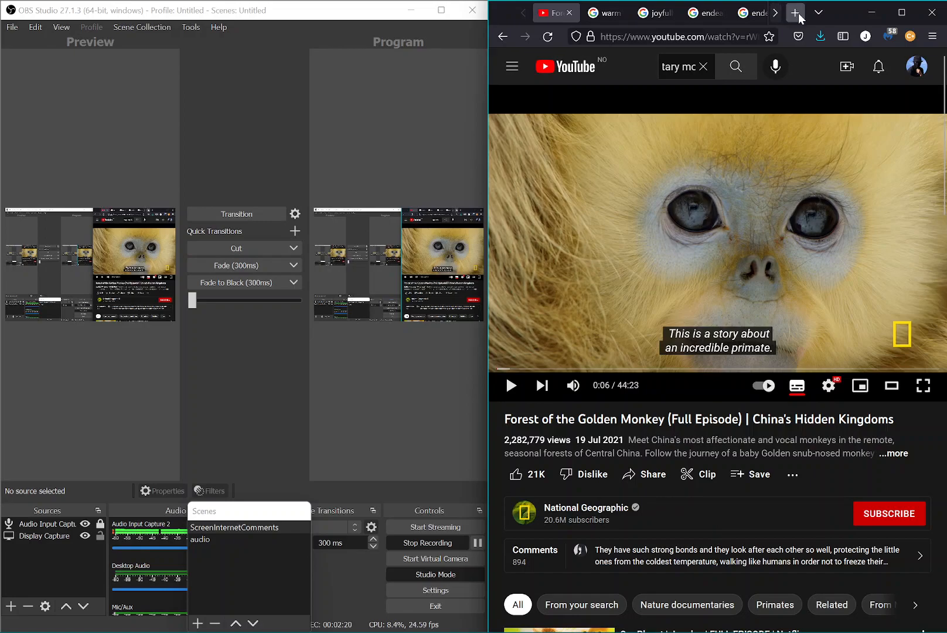
Search 'prevalent' in a new tab, hear its pronunciation, and return to the video at 0:06
click(795, 11)
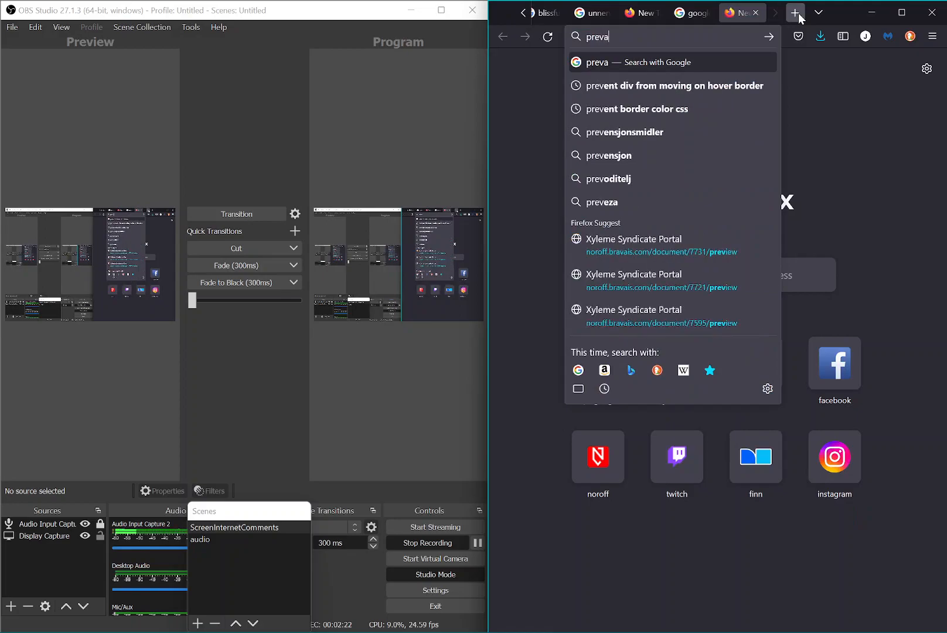
key(Return)
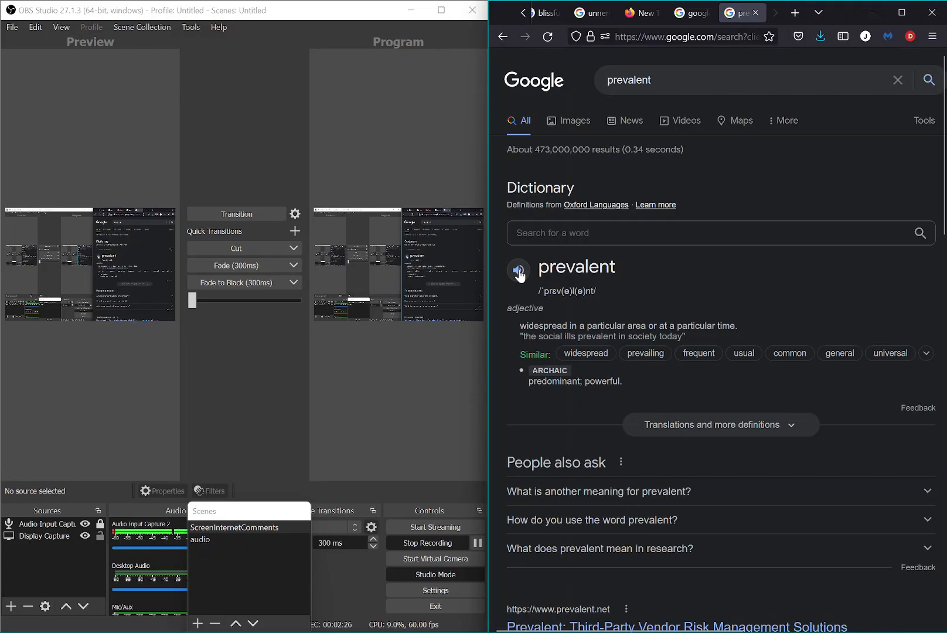
click(517, 269)
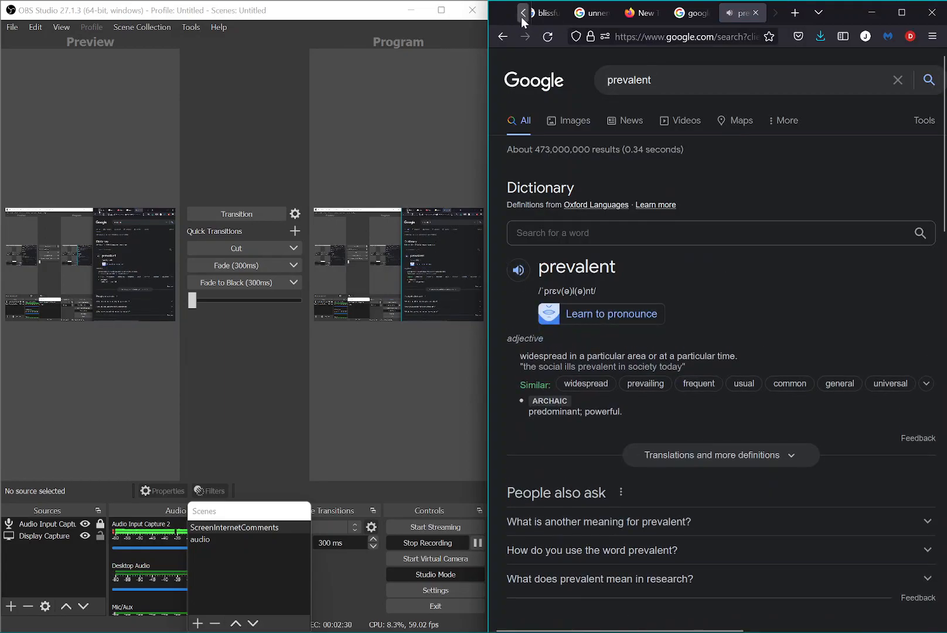
click(548, 11)
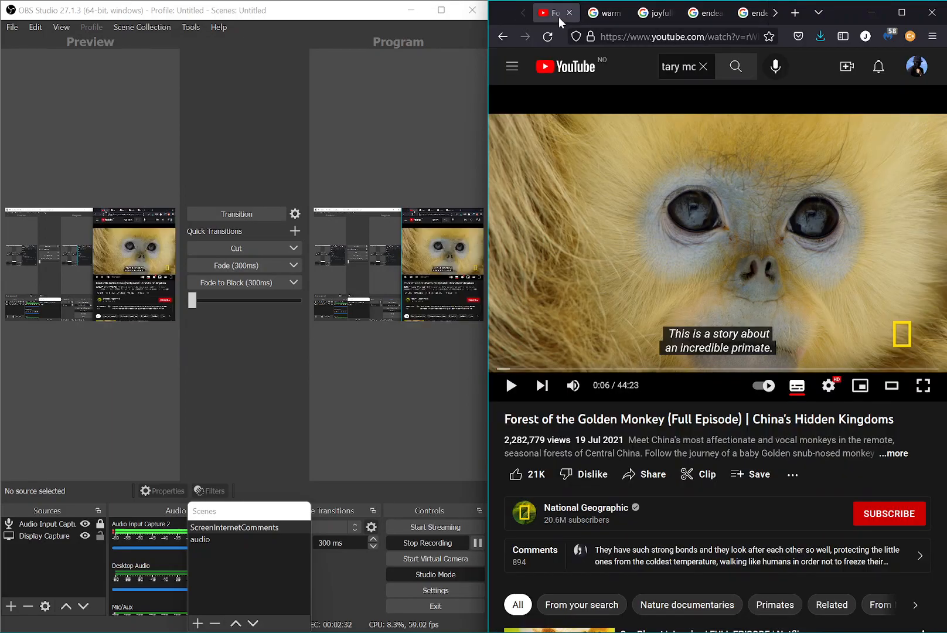
mouse_move(661, 288)
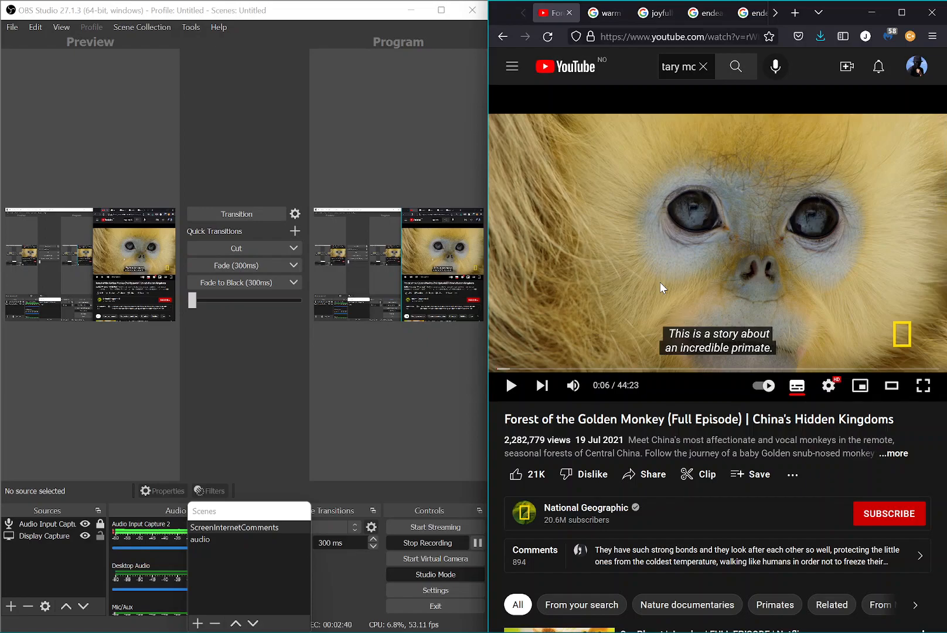
Resume playback to 0:11 on the highly sociable, affectionate mother-with-babies scene
click(509, 385)
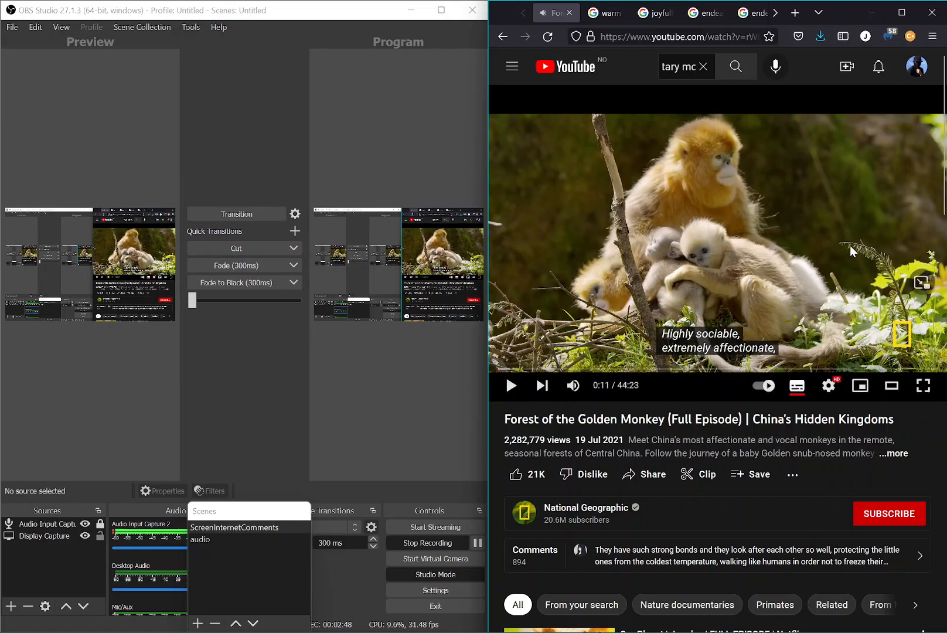
mouse_move(806, 233)
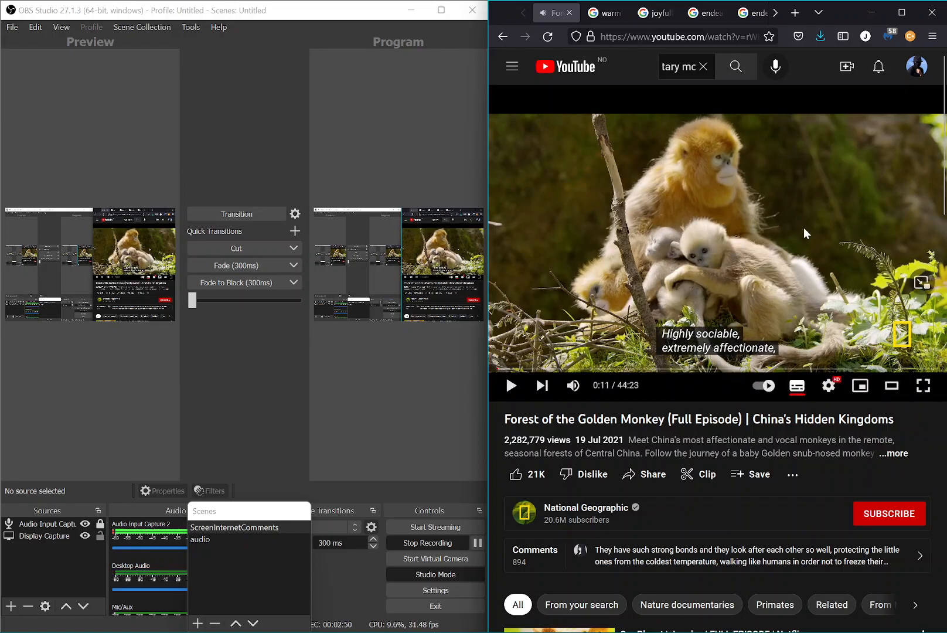